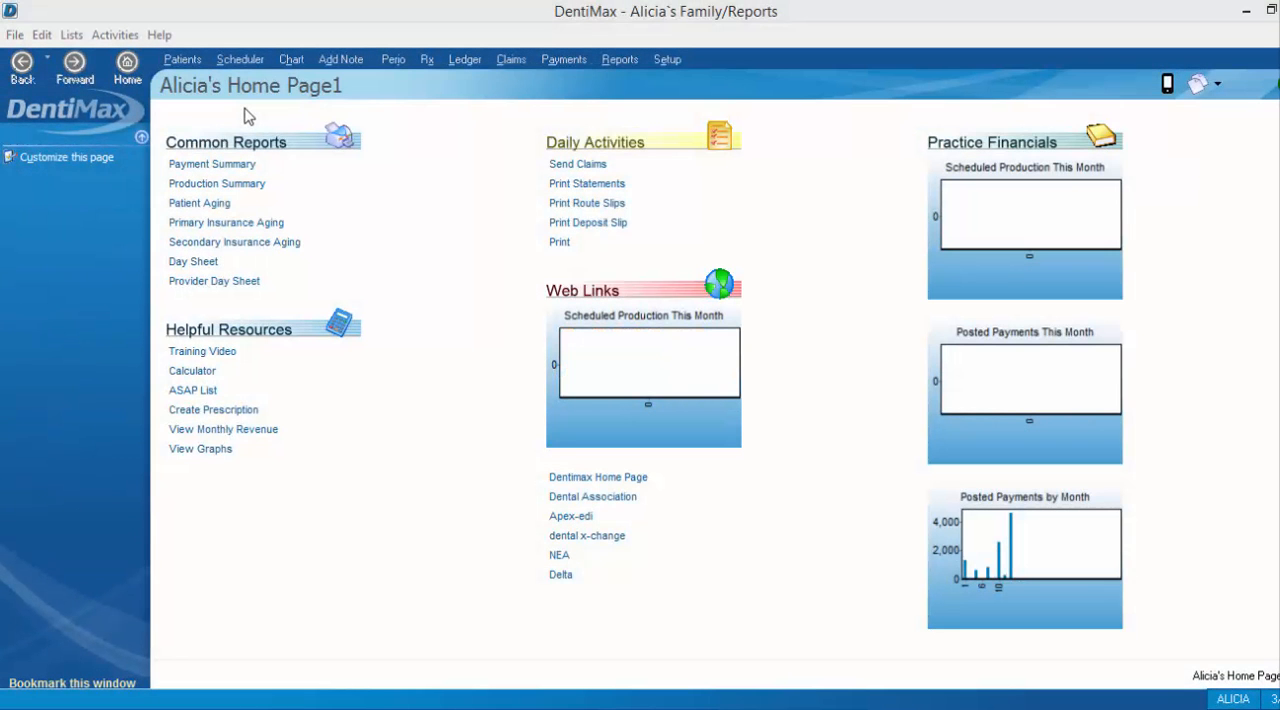
mouse_move(316, 112)
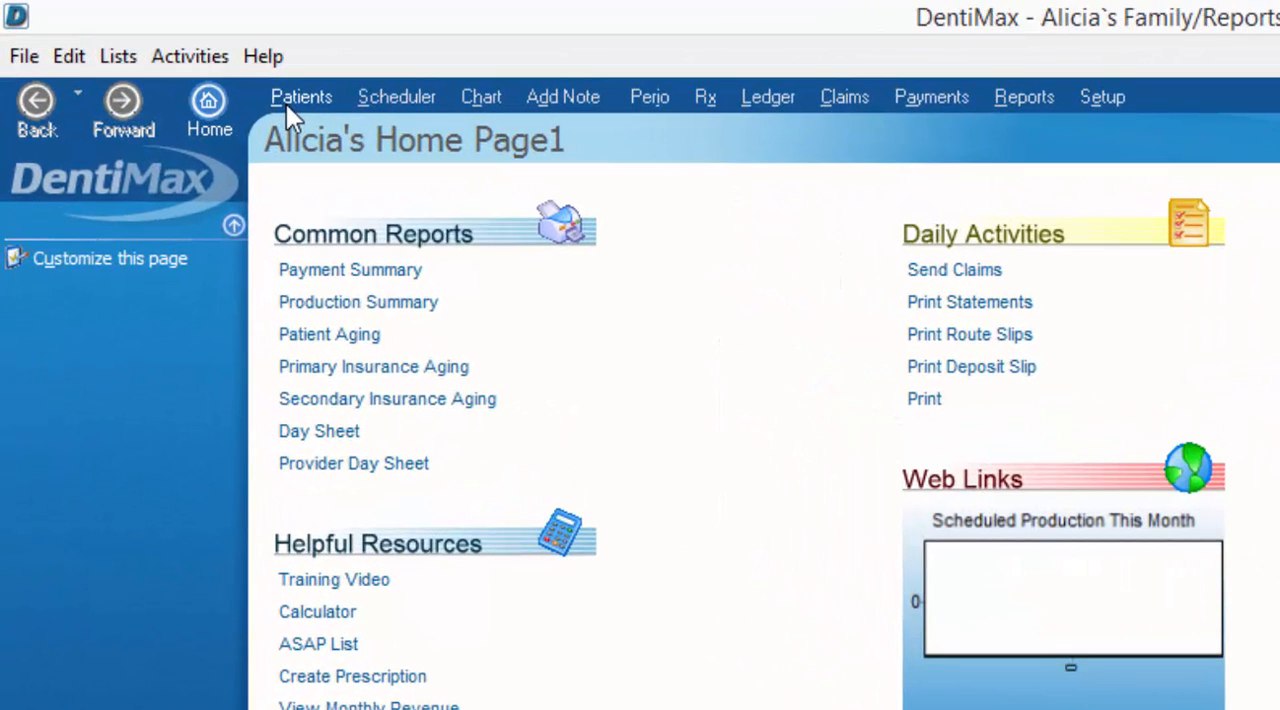
left_click(300, 96)
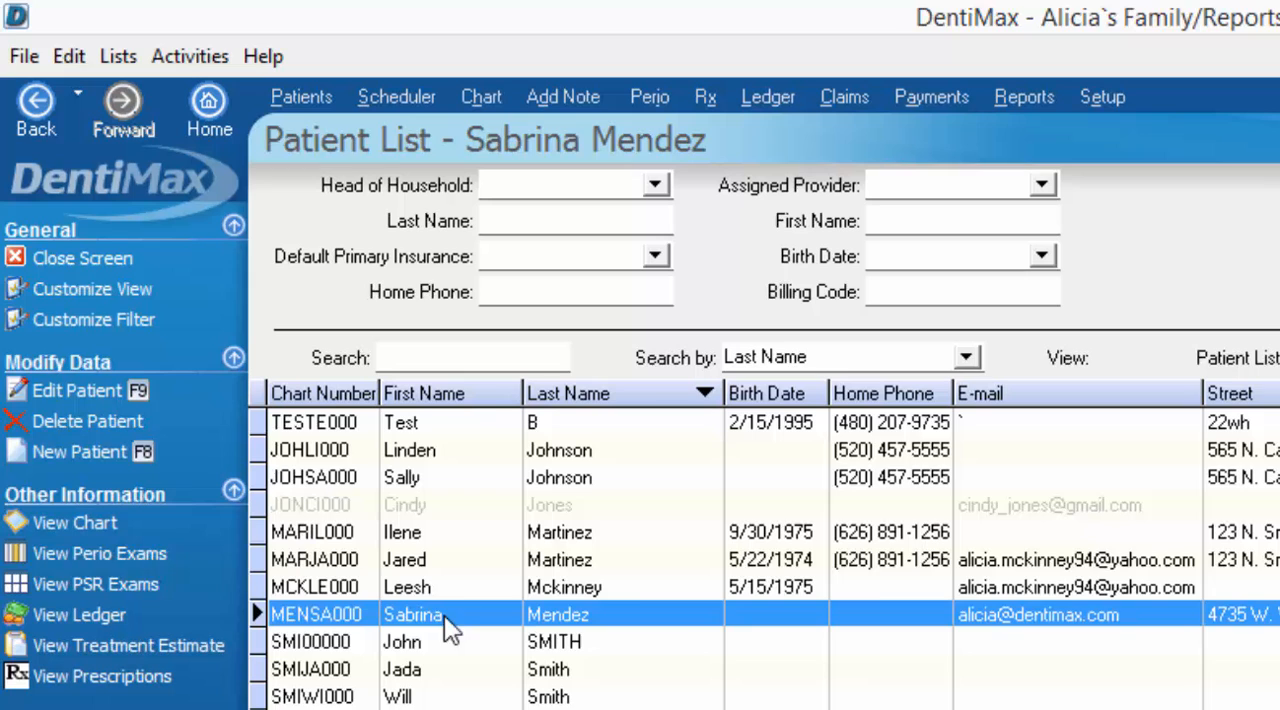
mouse_move(768, 96)
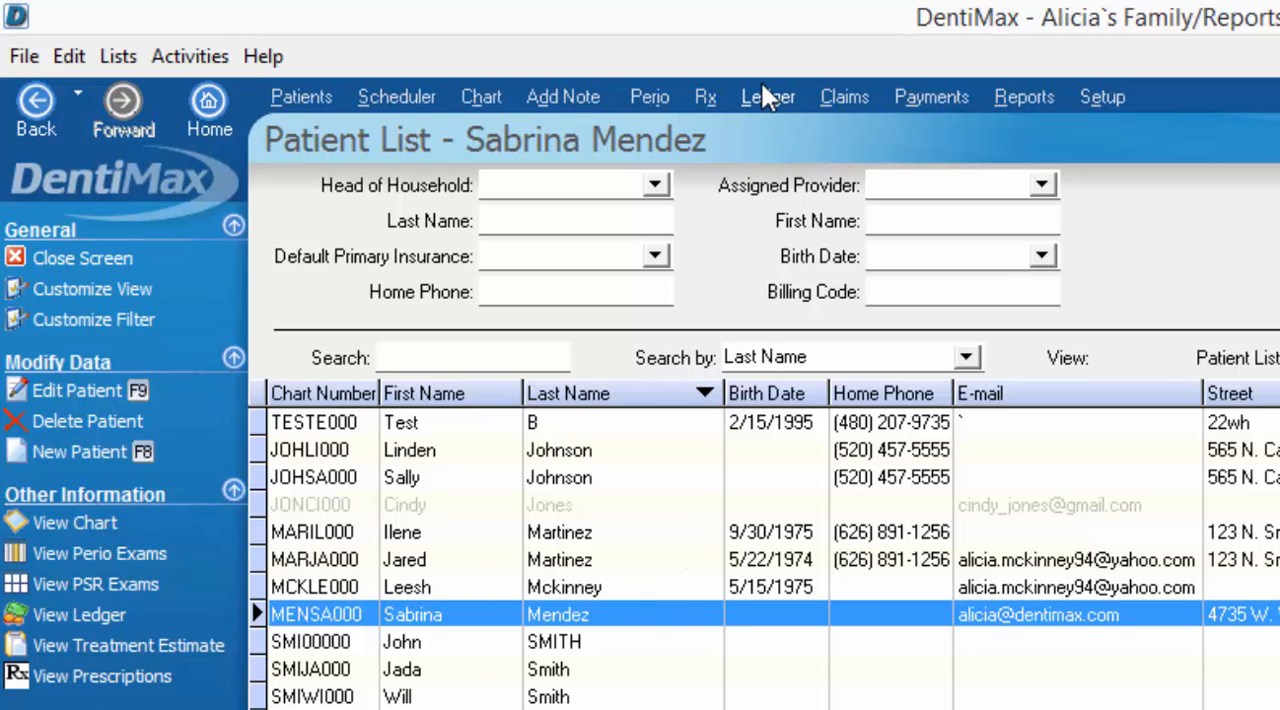
left_click(768, 96)
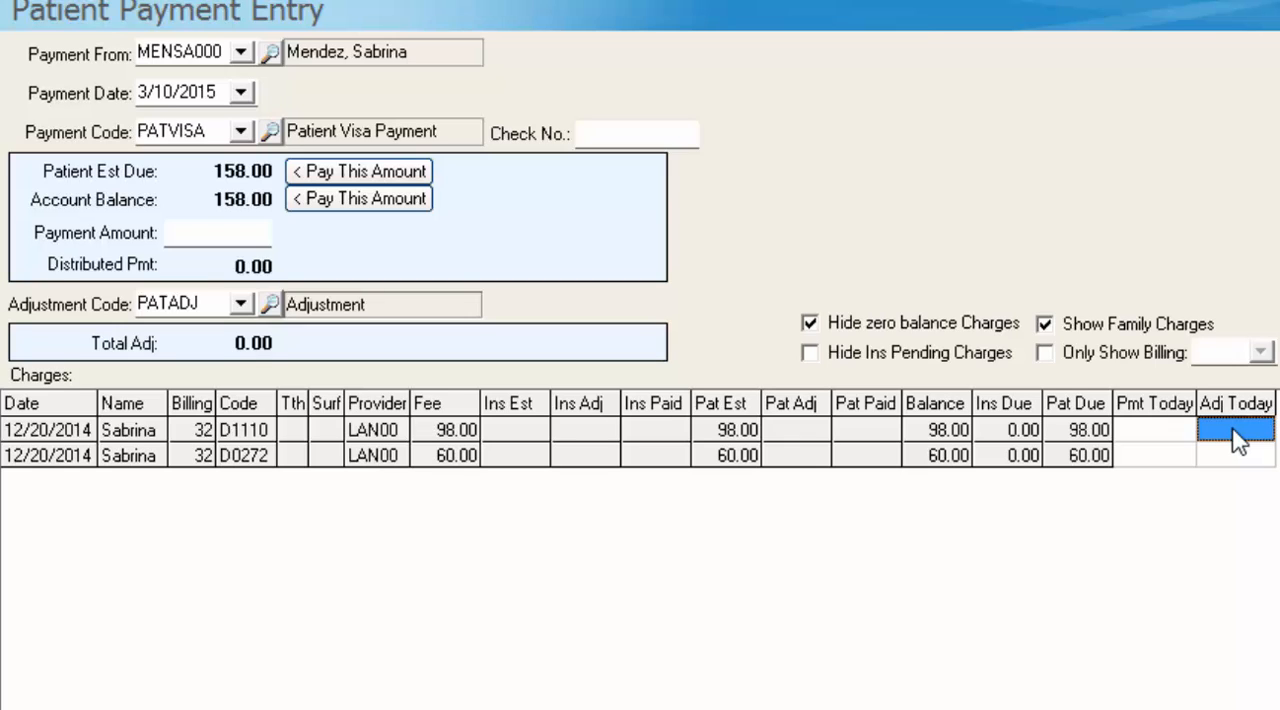
type("10")
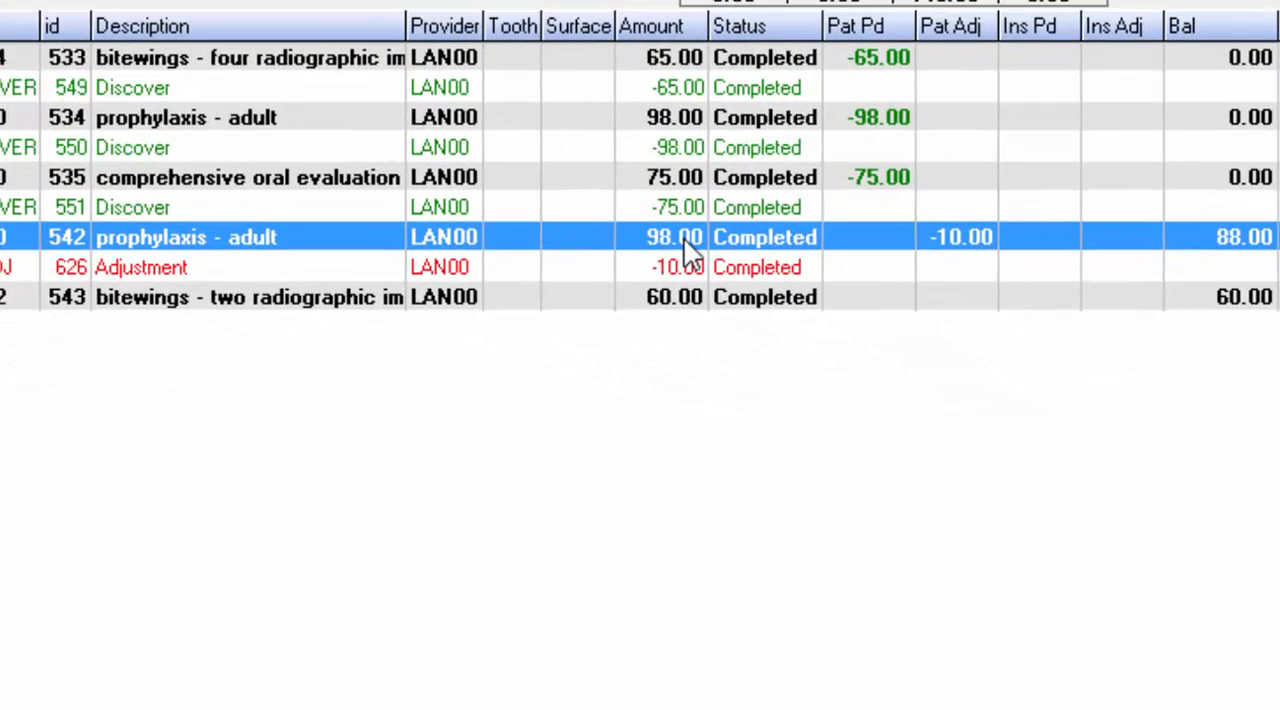
mouse_move(1240, 256)
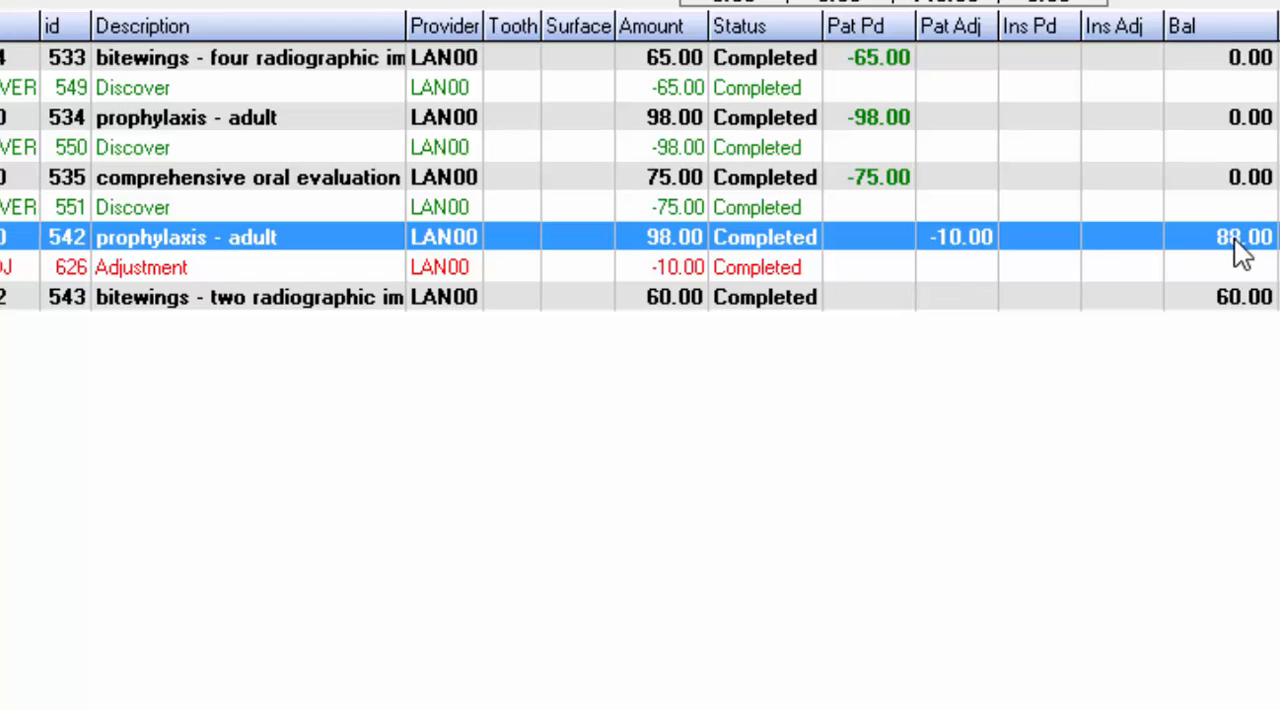
mouse_move(976, 244)
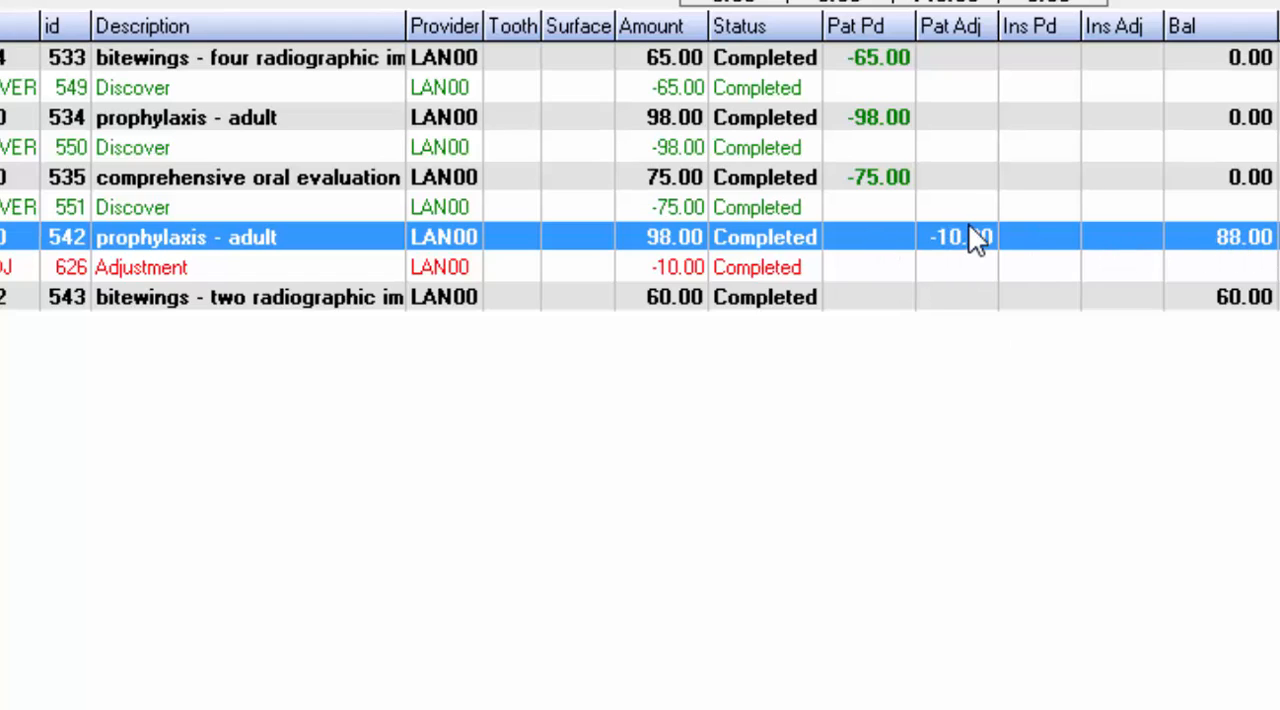
mouse_move(640, 276)
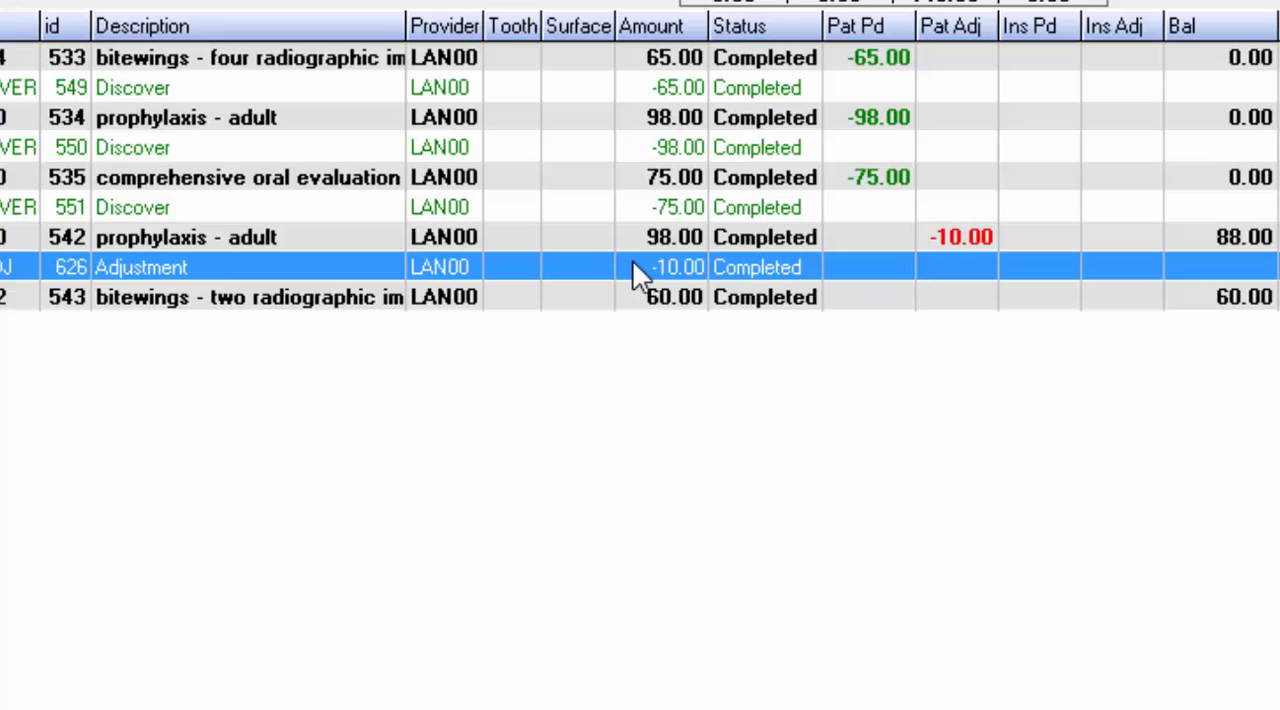
mouse_move(948, 244)
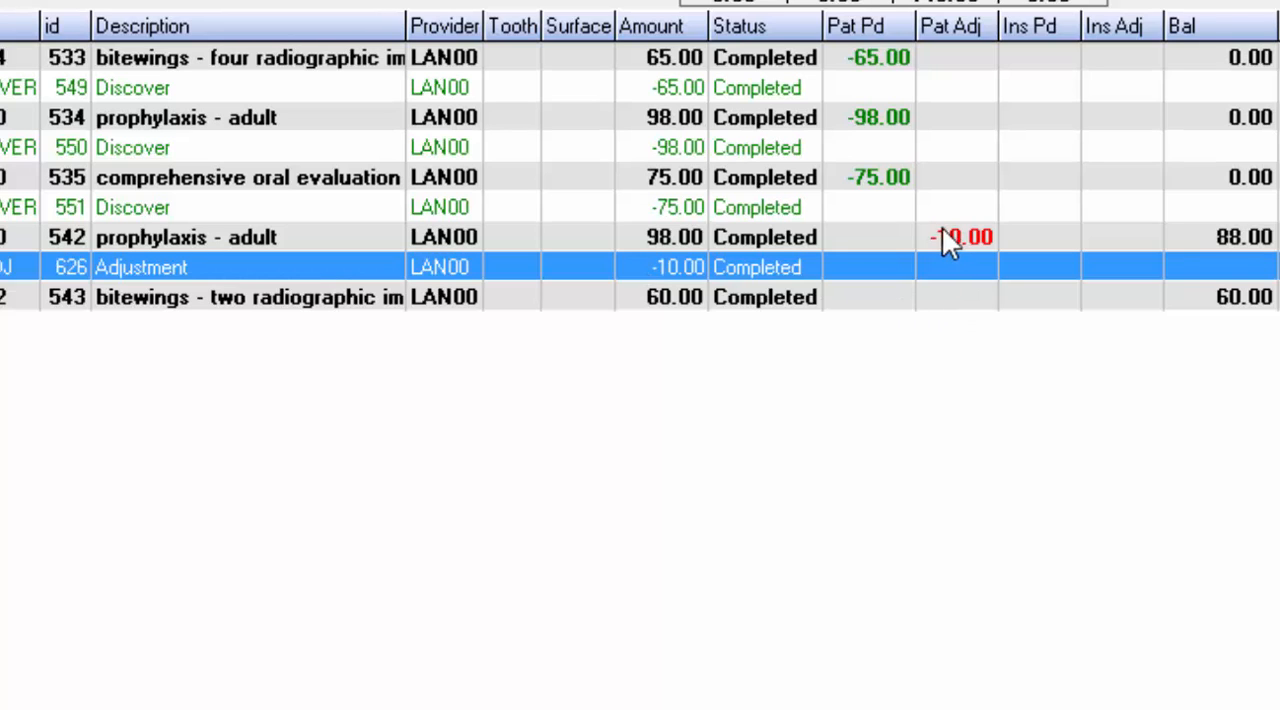
mouse_move(990, 258)
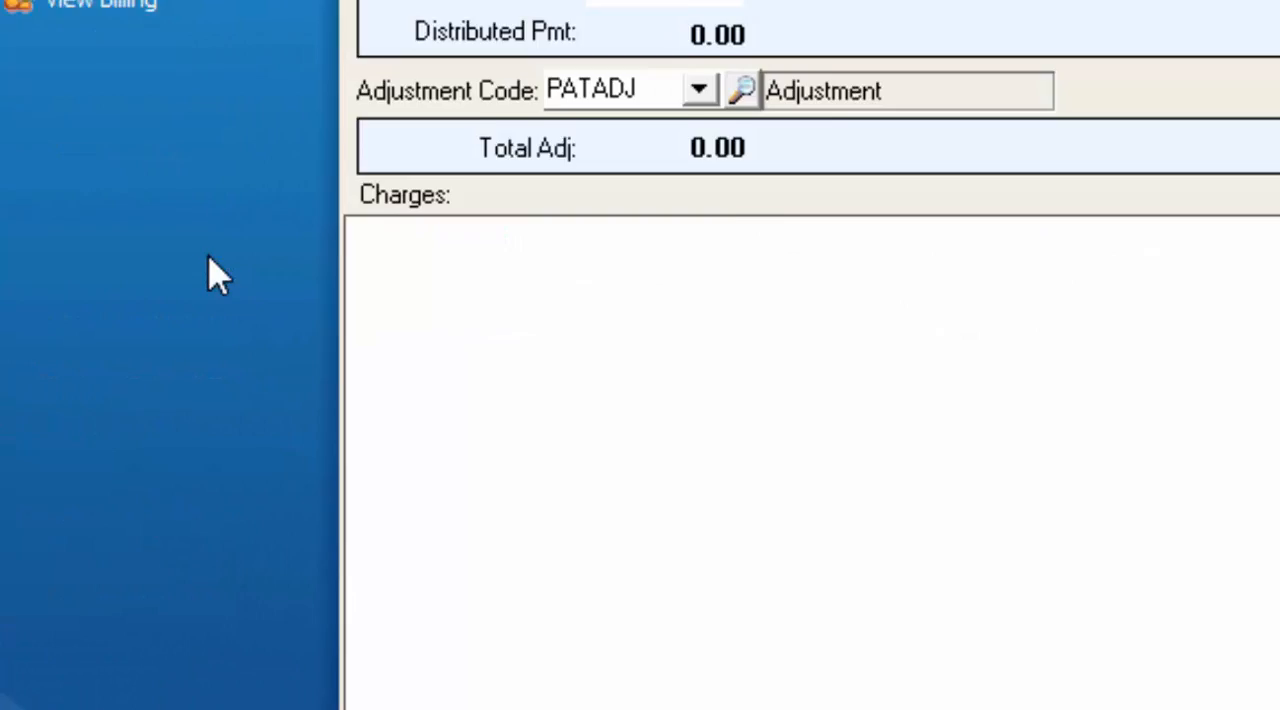
- Choose the FINANCE adjustment code and enter 10.00 in Adj Today on the prophylaxis charge
left_click(236, 274)
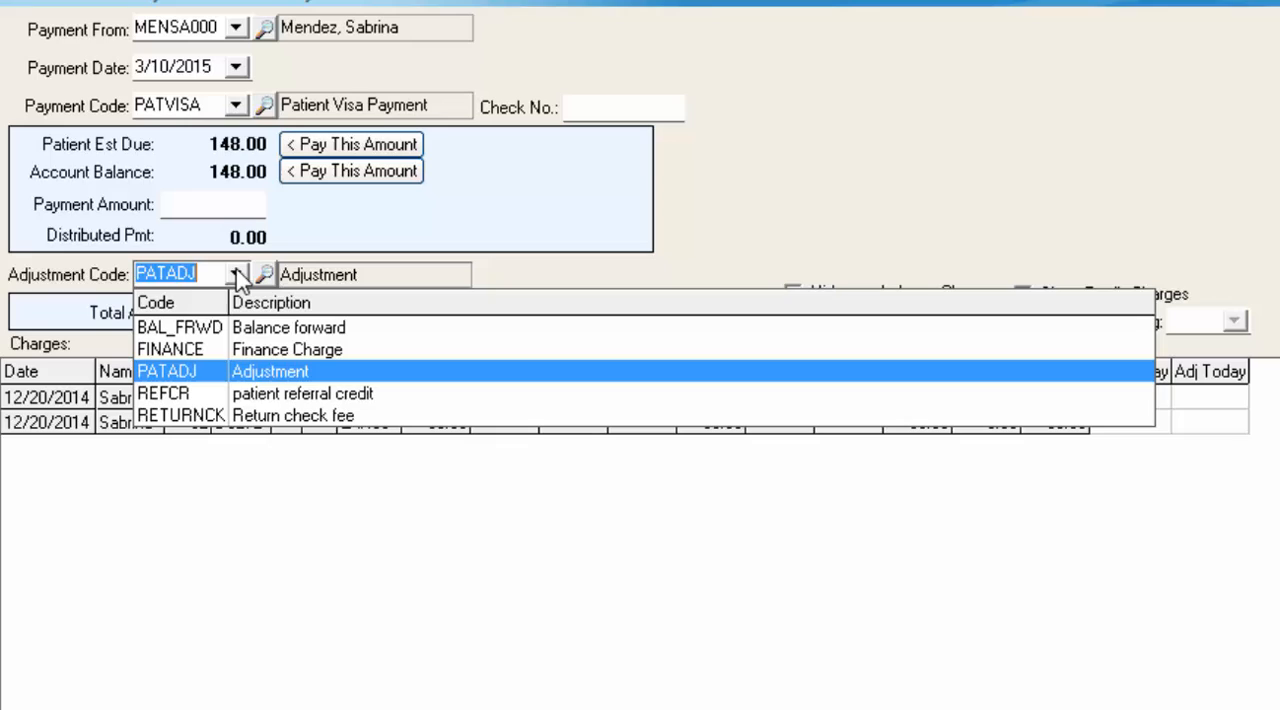
mouse_move(248, 386)
type("-10")
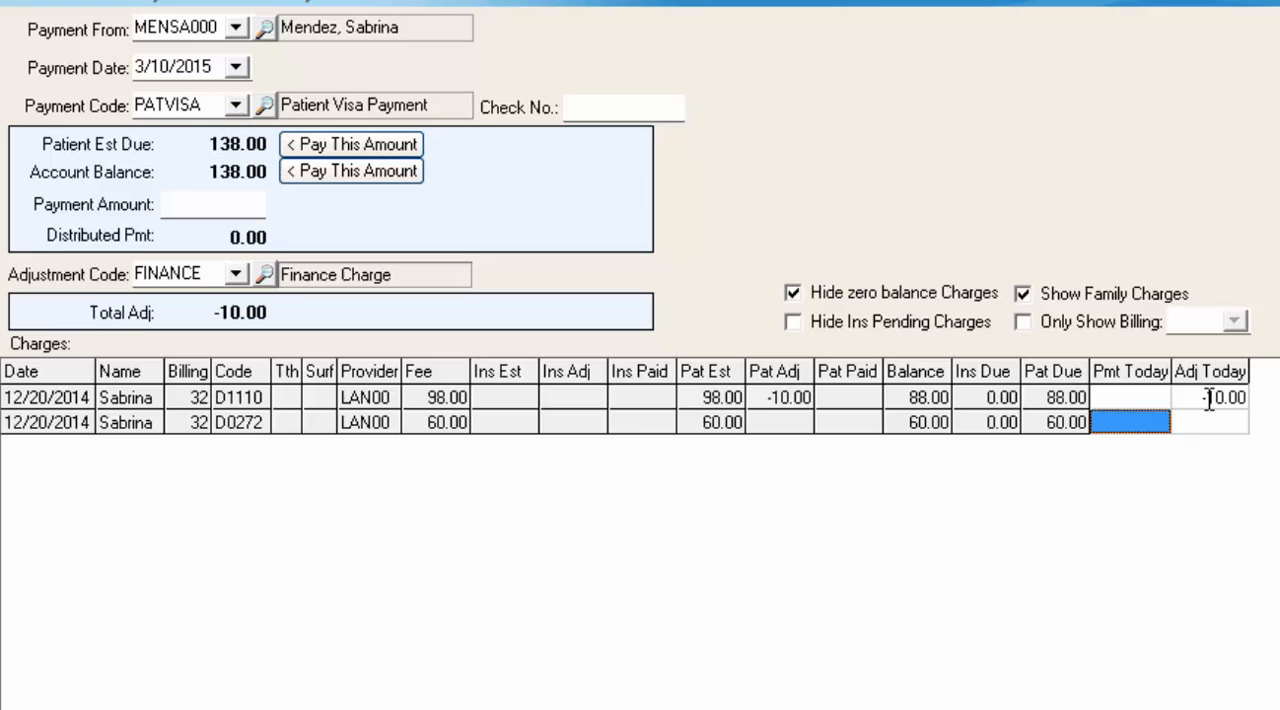
left_click(1210, 396)
type("10")
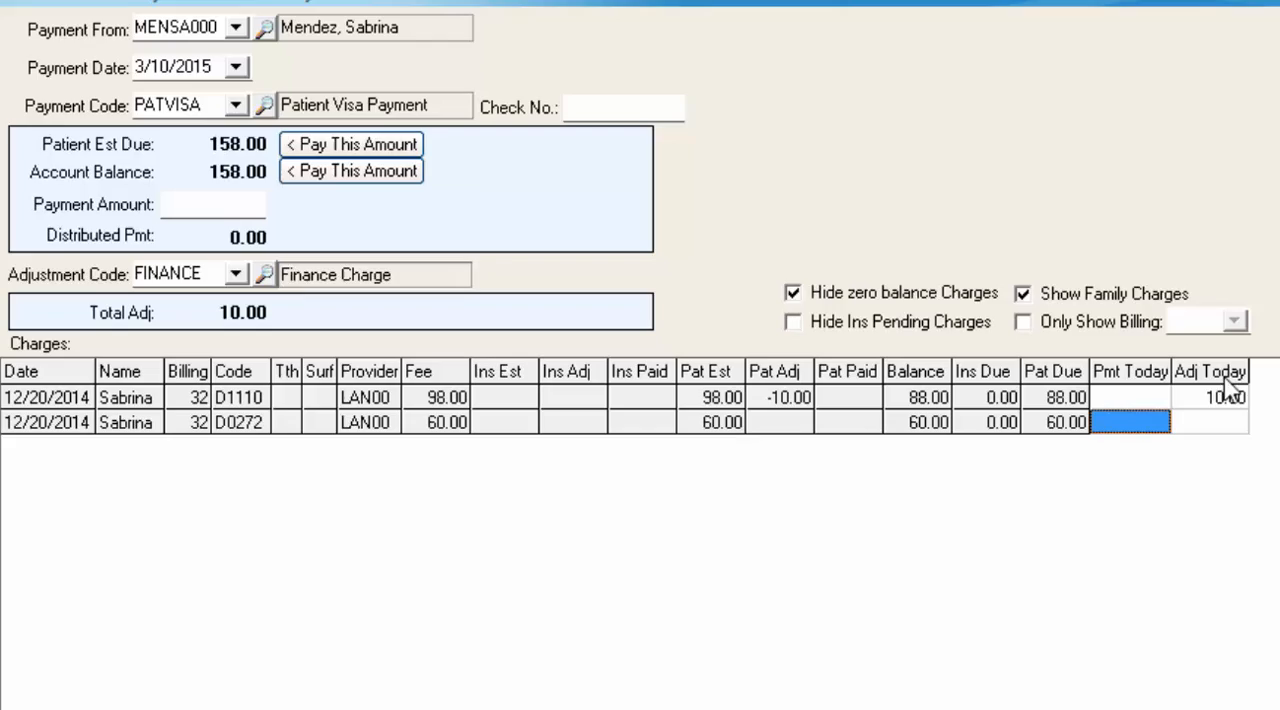
mouse_move(220, 136)
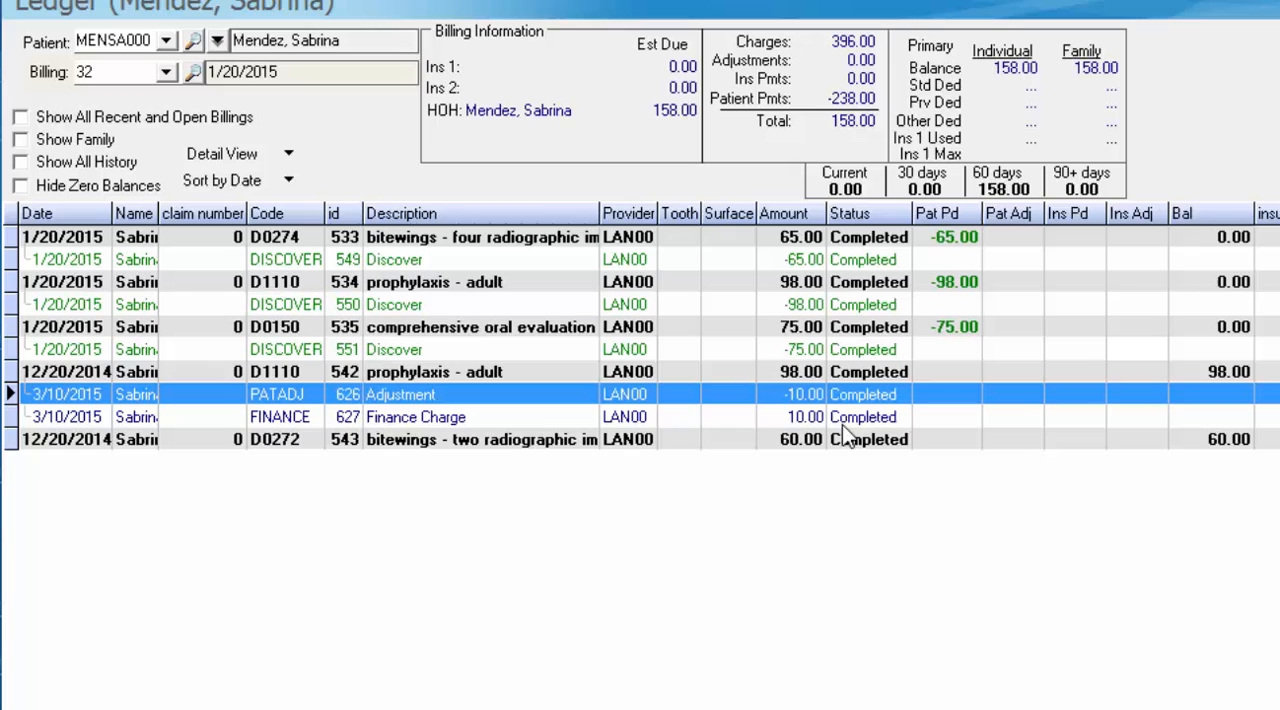
- Review the 10.00 Finance Charge ledger row, then start a new patient payment entry
left_click(416, 416)
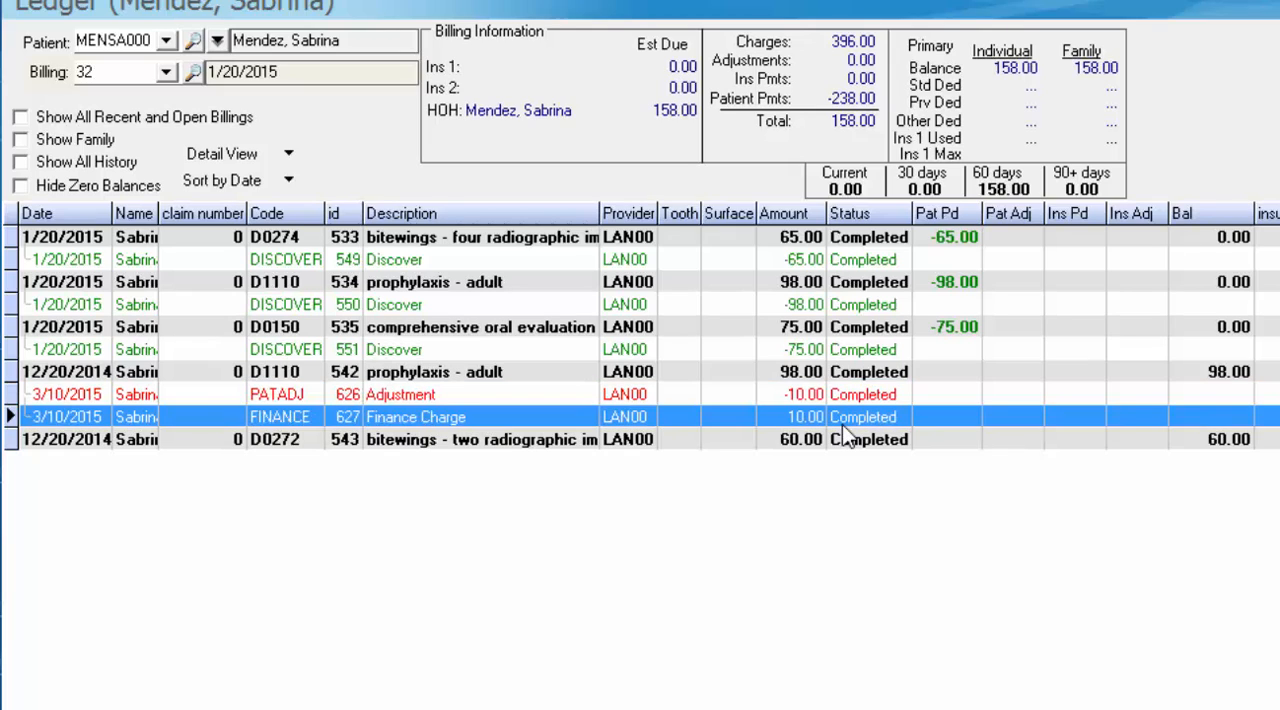
mouse_move(824, 398)
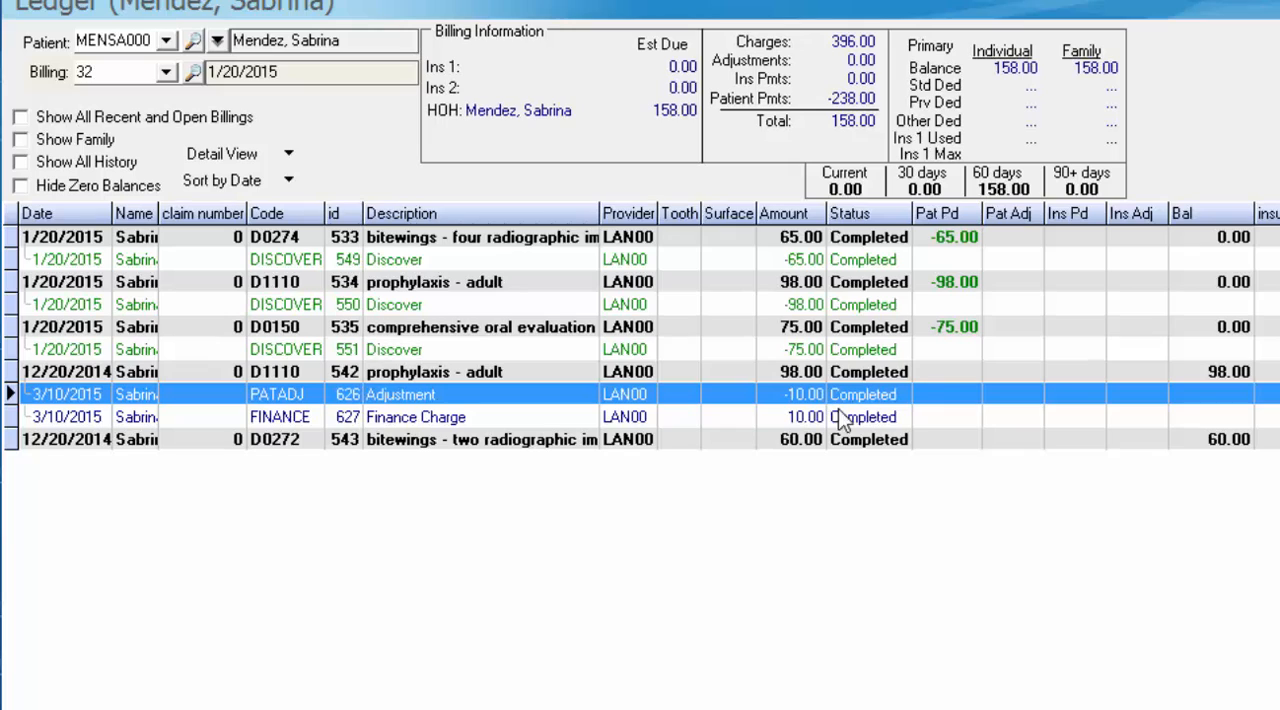
left_click(800, 416)
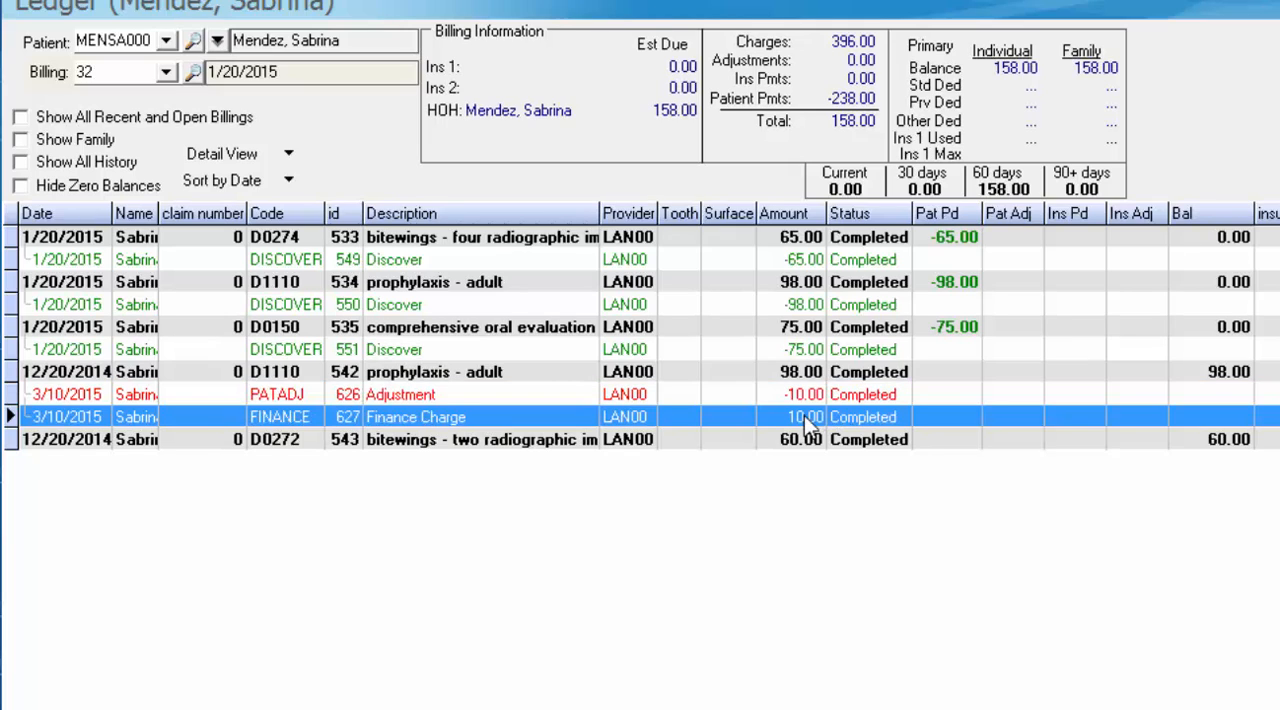
mouse_move(1220, 396)
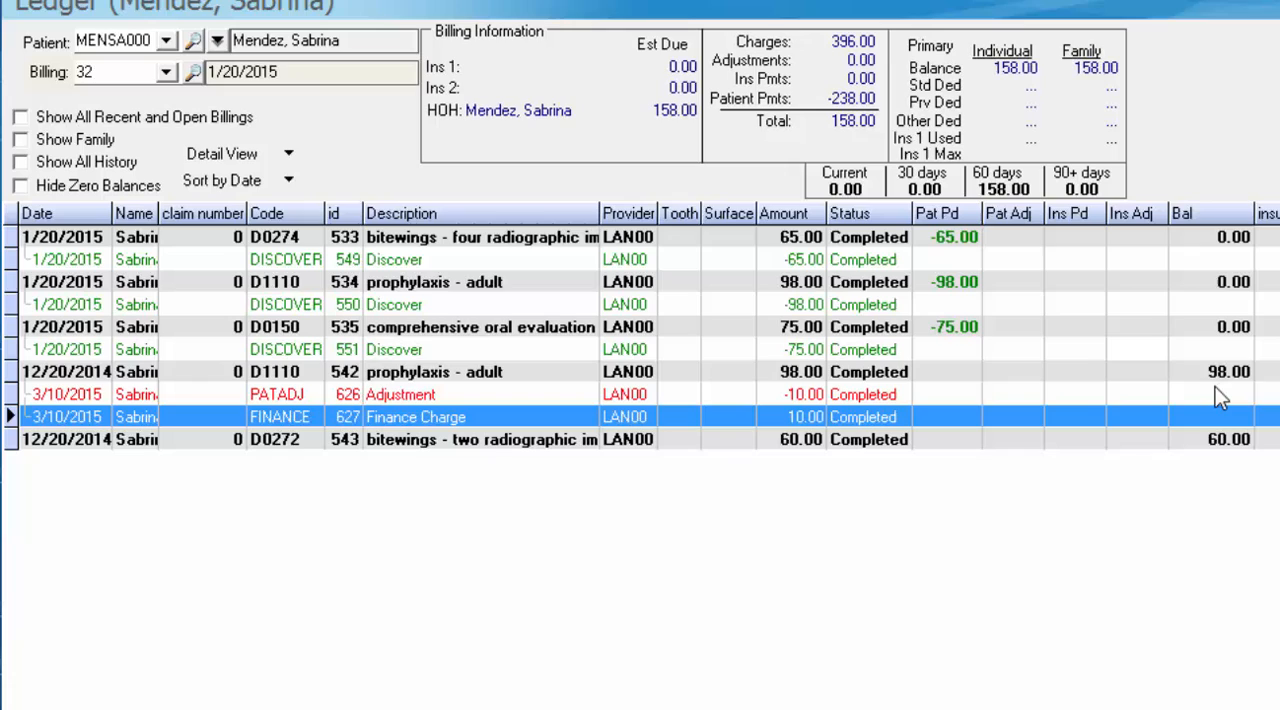
mouse_move(790, 392)
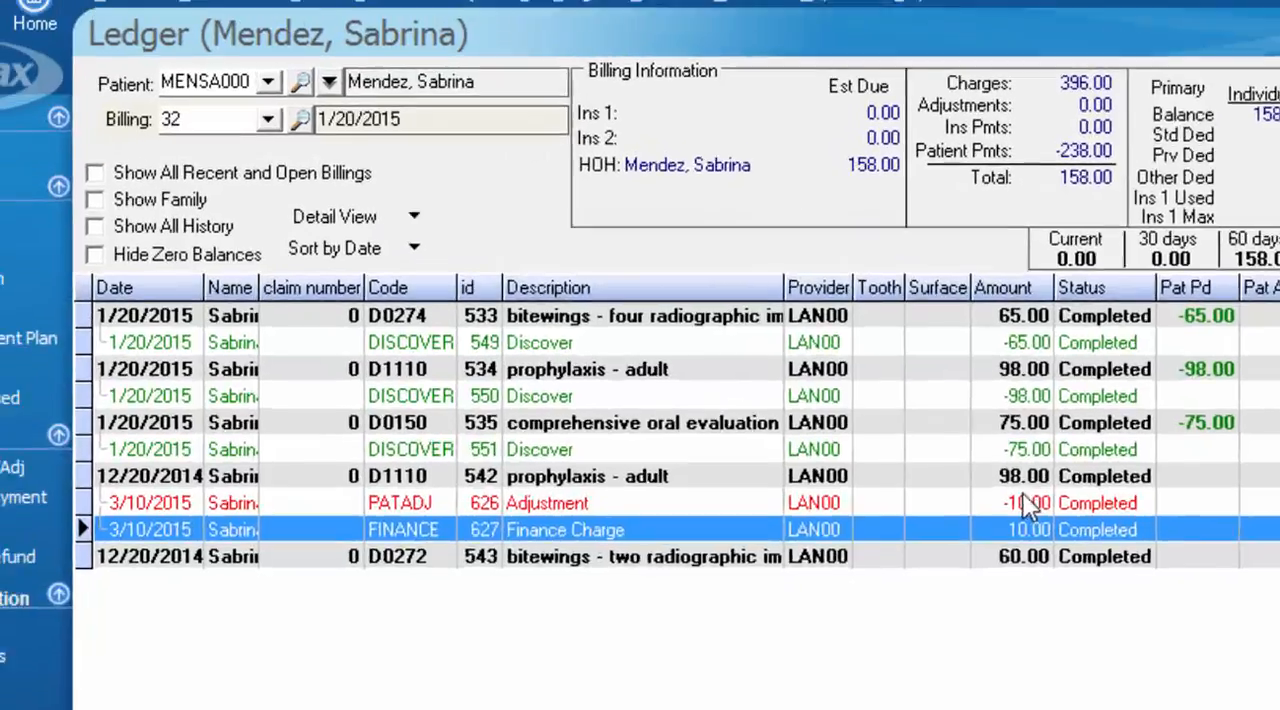
left_click(262, 34)
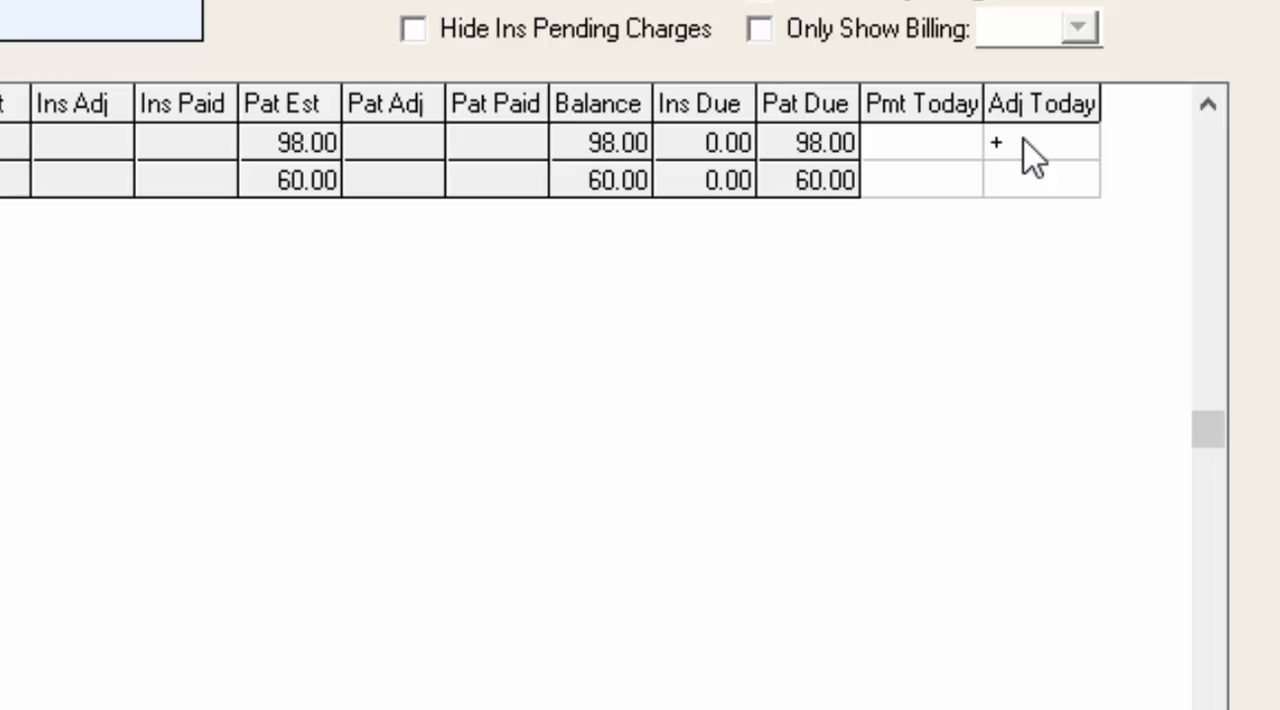
- Post a +50.00 adjustment on the D1110 prophylaxis charge, raising its balance to 148.00
left_click(1040, 142)
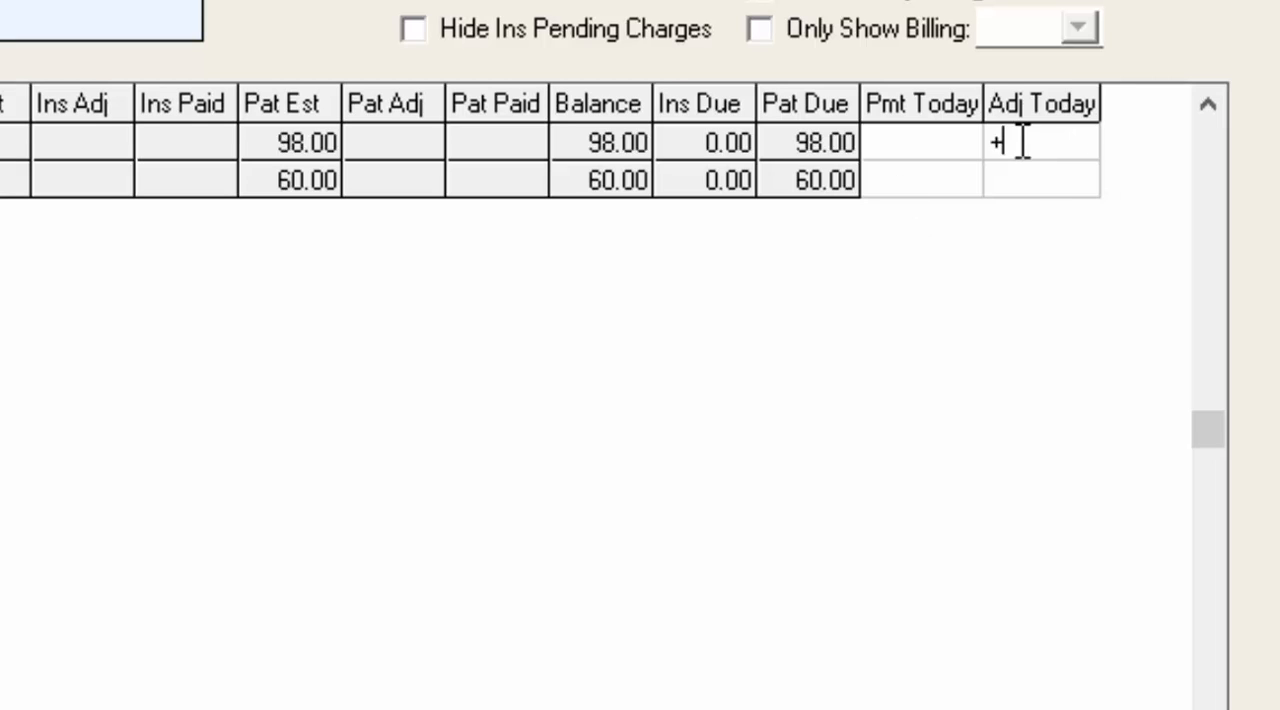
type("50")
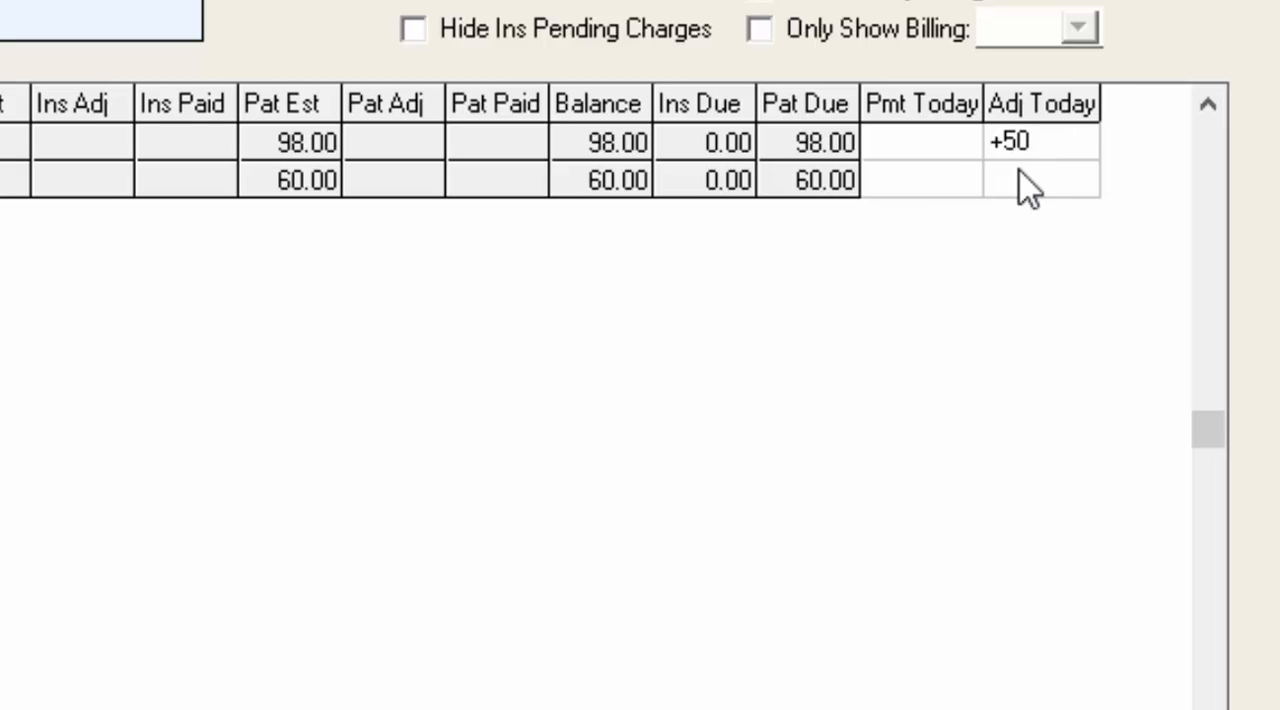
left_click(1040, 180)
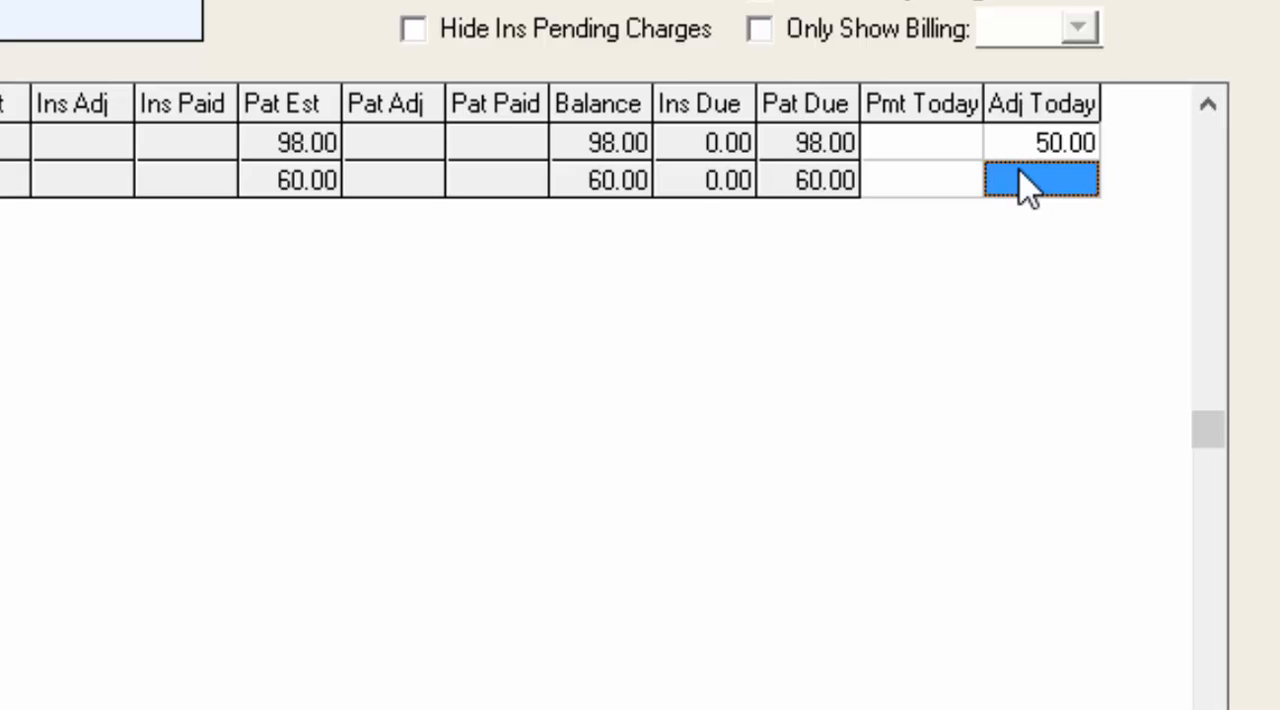
left_click(920, 180)
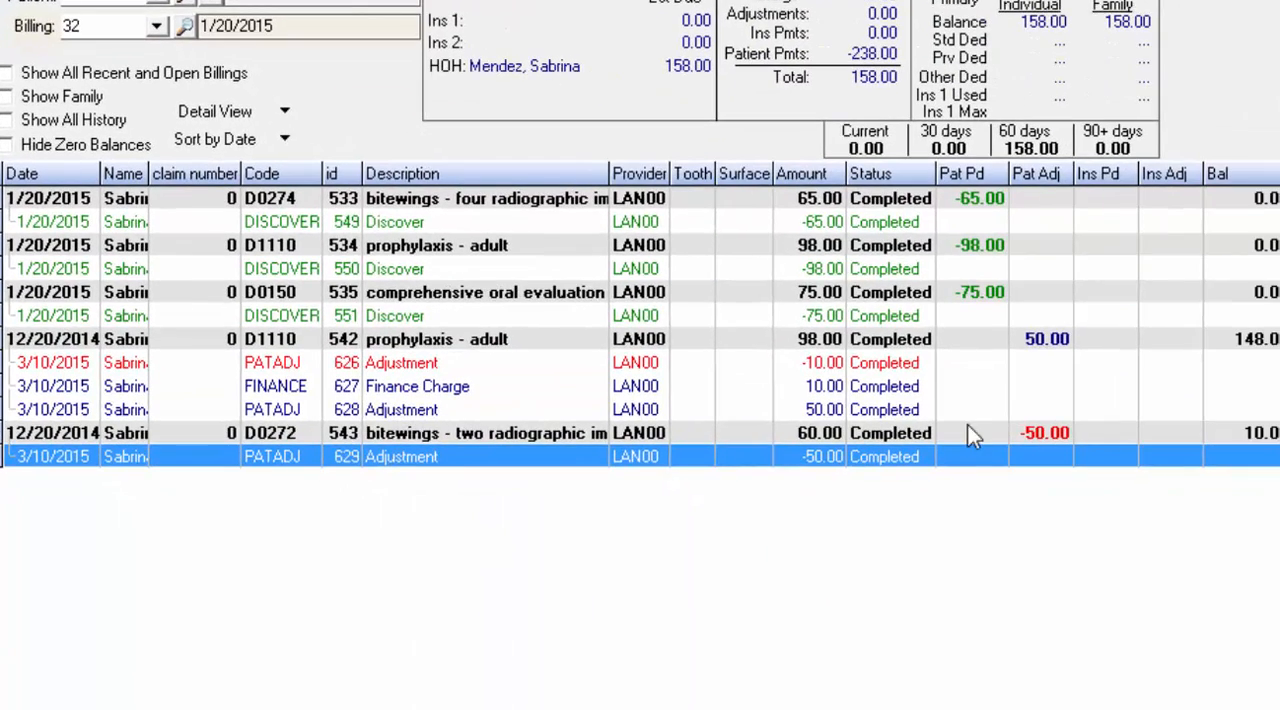
mouse_move(840, 408)
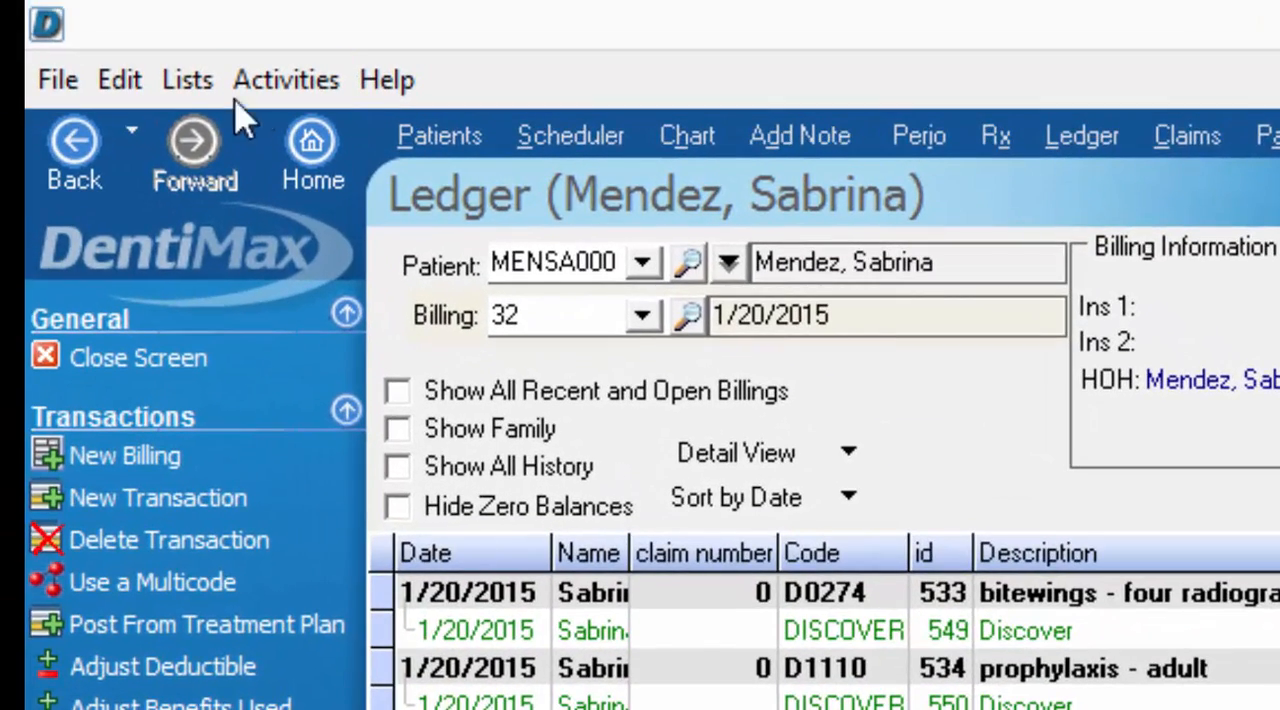
- From Lists > Account Code List, edit PATADJ to allow positive amounts
left_click(188, 80)
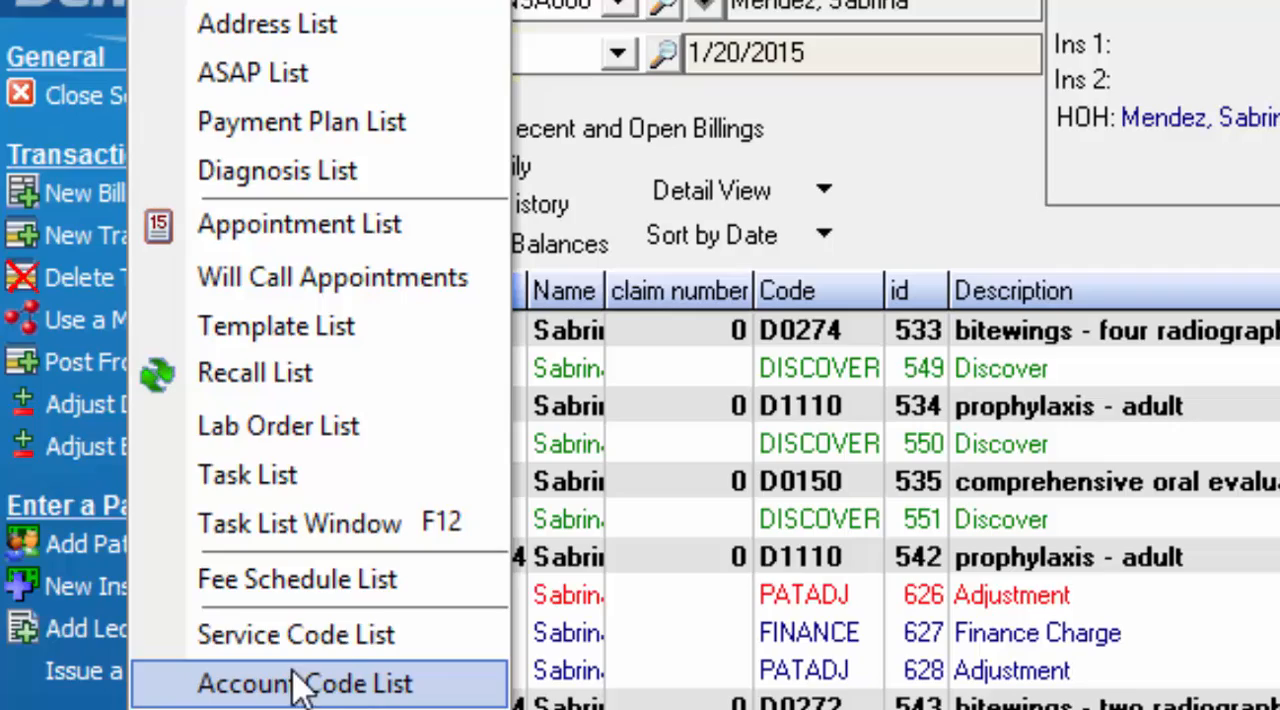
left_click(304, 684)
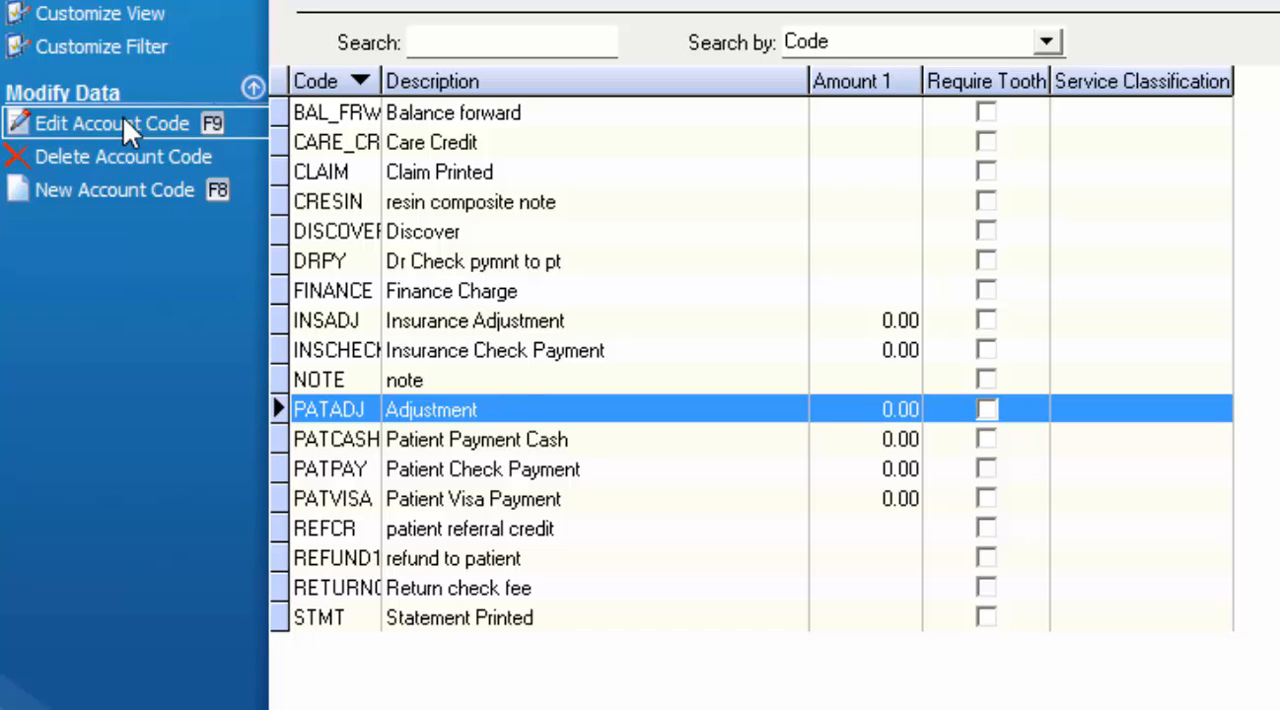
left_click(110, 124)
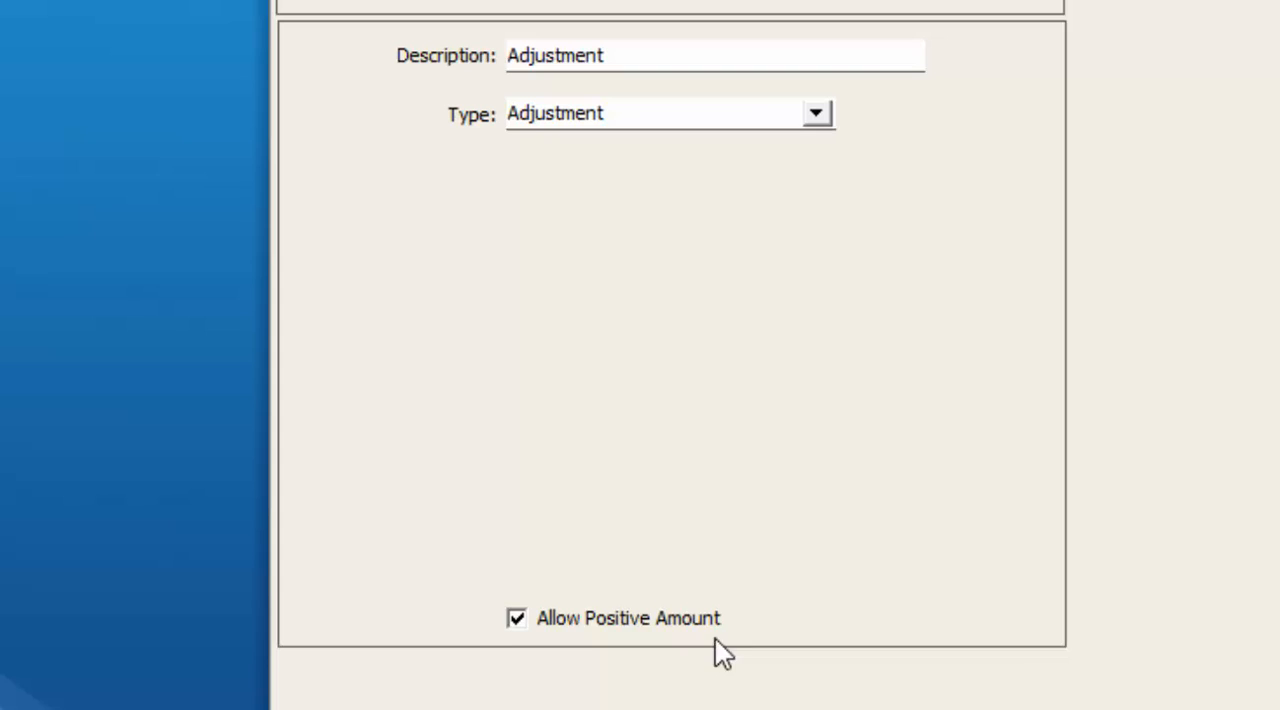
mouse_move(558, 596)
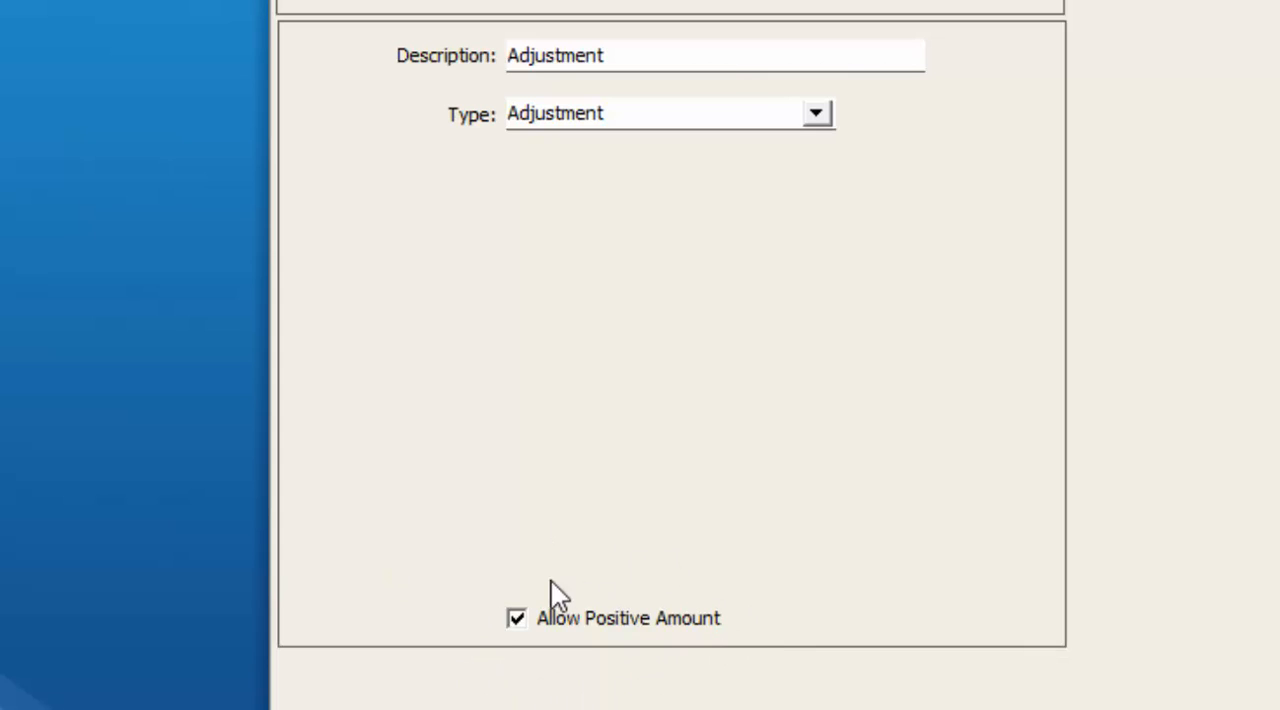
mouse_move(516, 700)
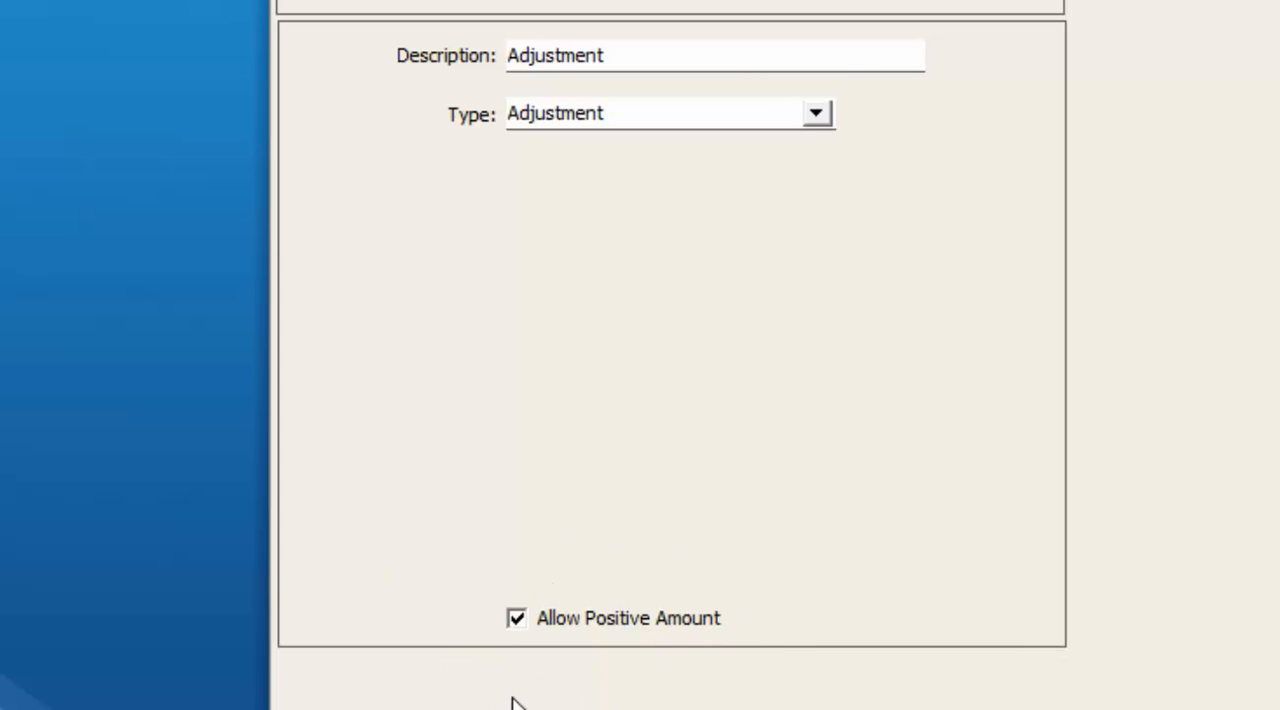